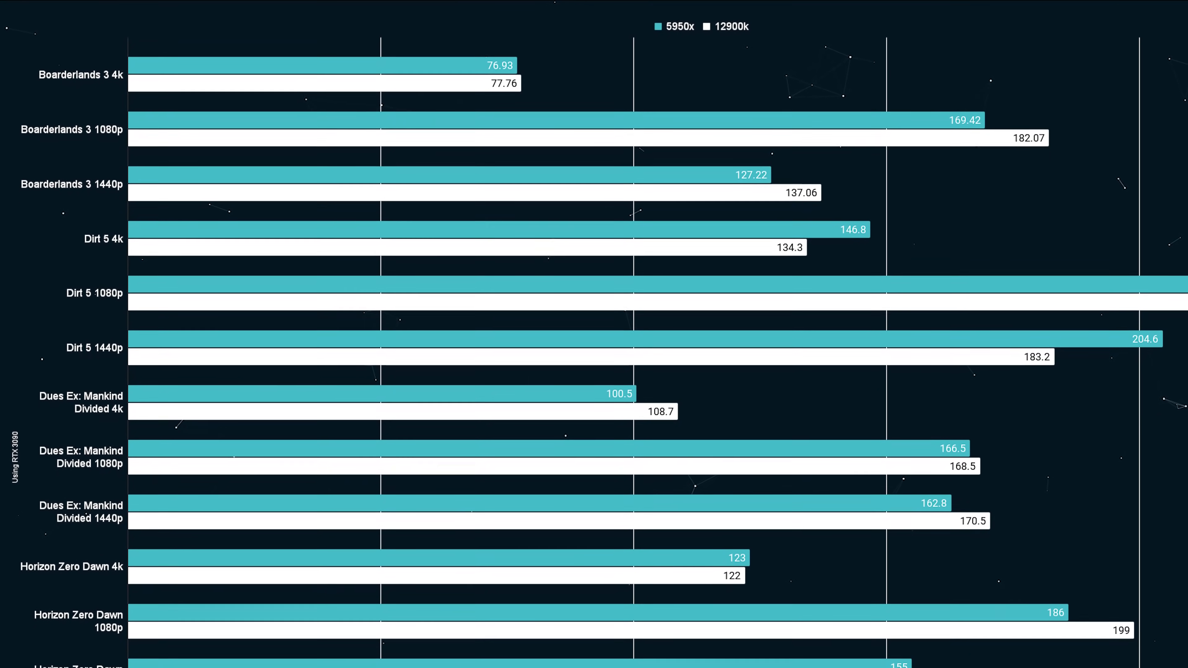
pyautogui.scroll(-3)
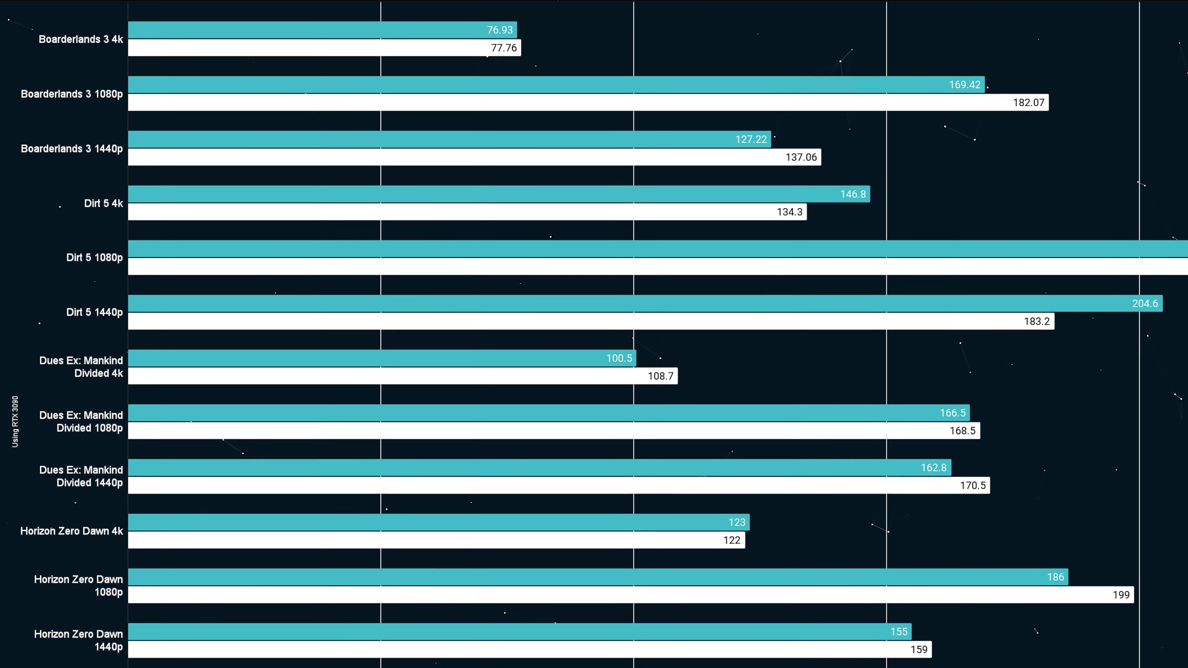
pyautogui.scroll(-3)
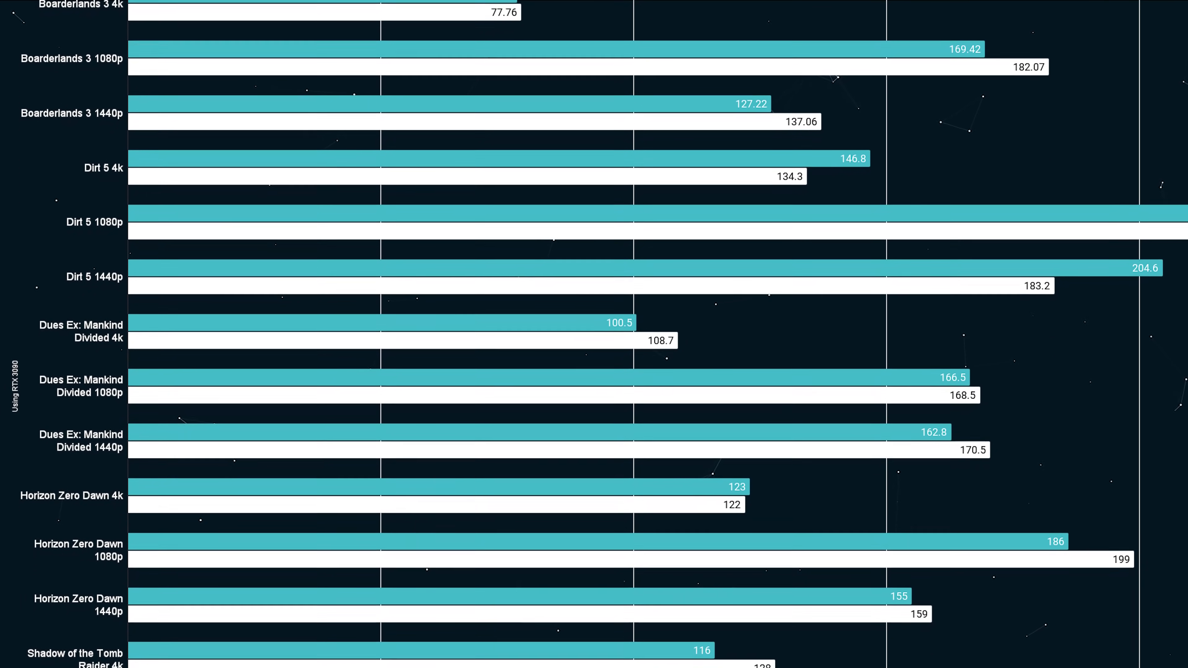
pyautogui.scroll(-3)
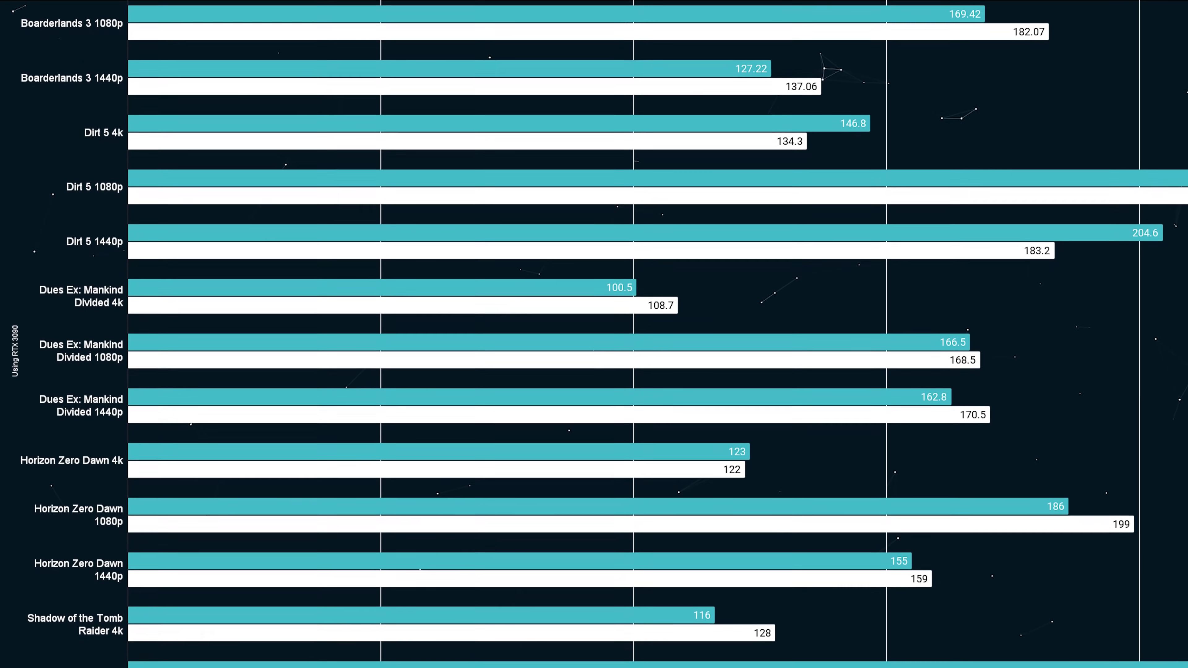
pyautogui.scroll(-3)
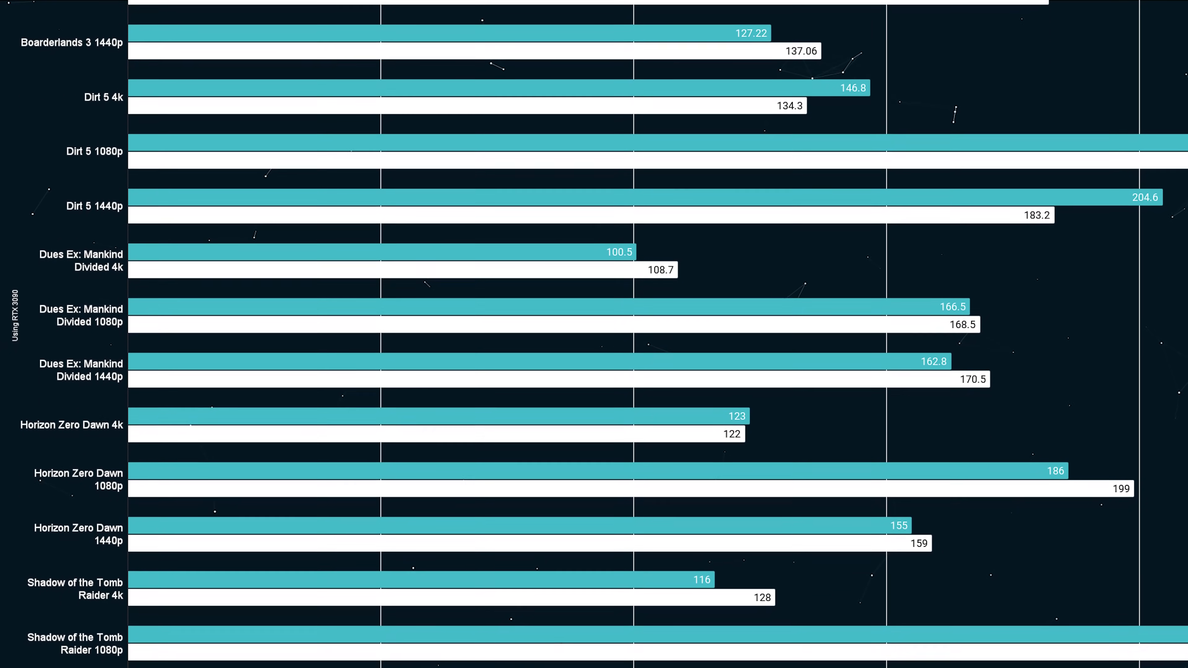
pyautogui.scroll(-3)
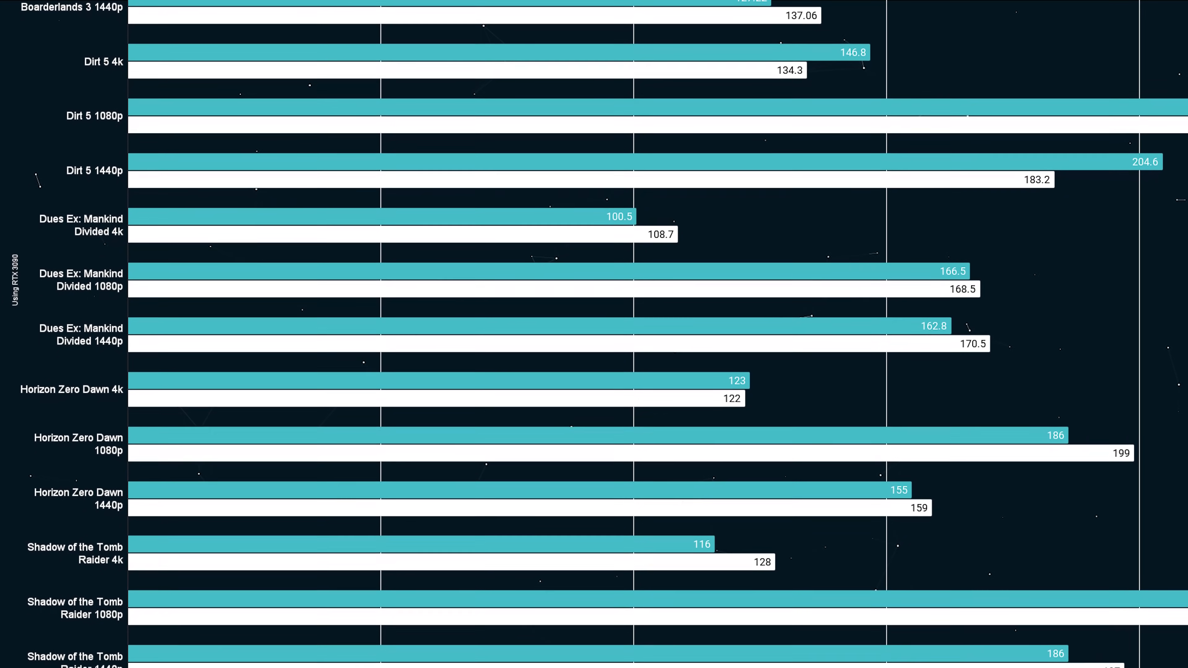